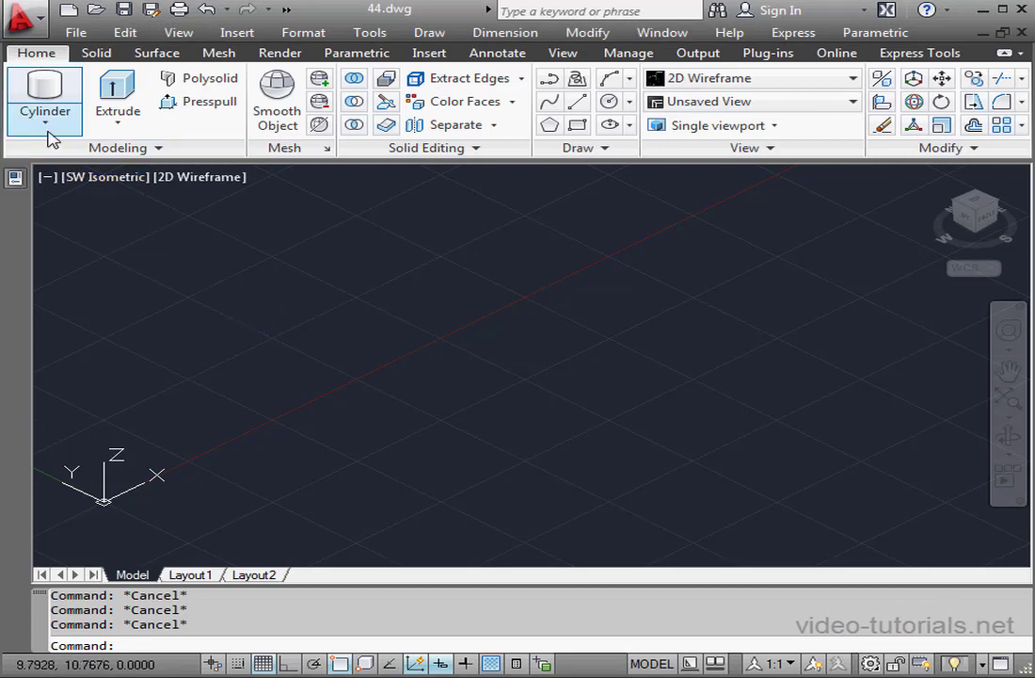
# - Draw a box solid, then start a cylinder from the primitives dropdown
pyautogui.click(30, 89)
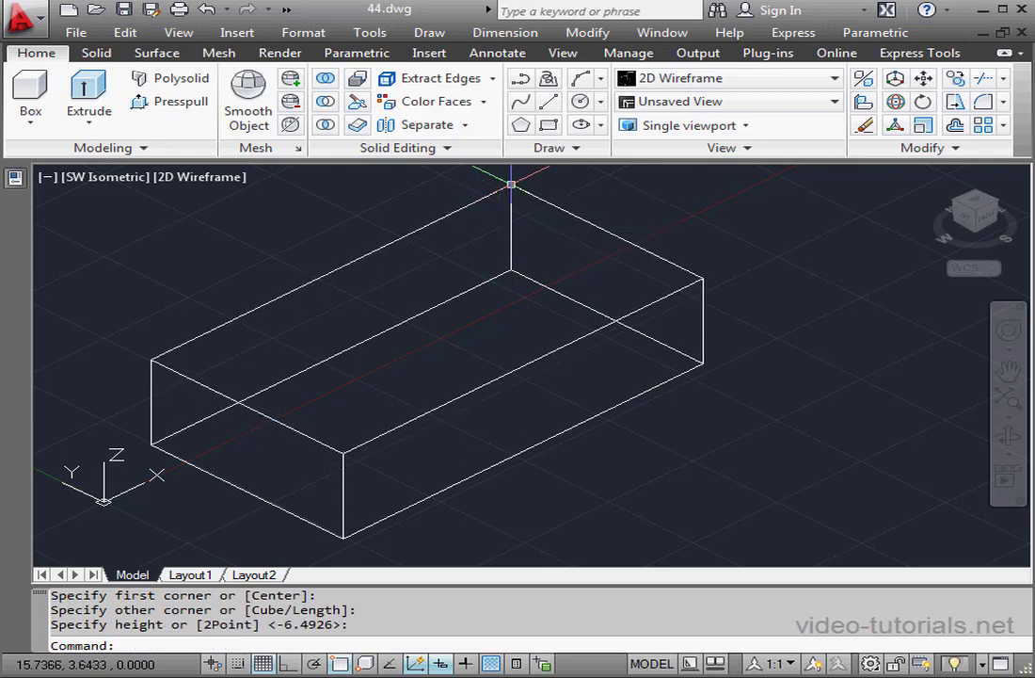
pyautogui.click(29, 122)
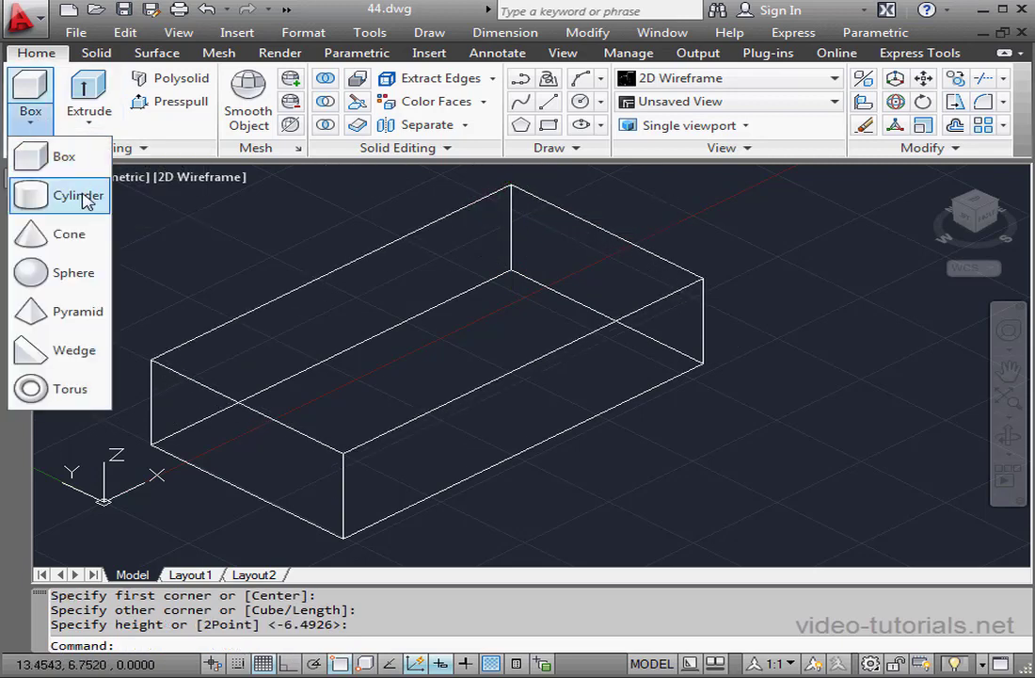
pyautogui.click(79, 195)
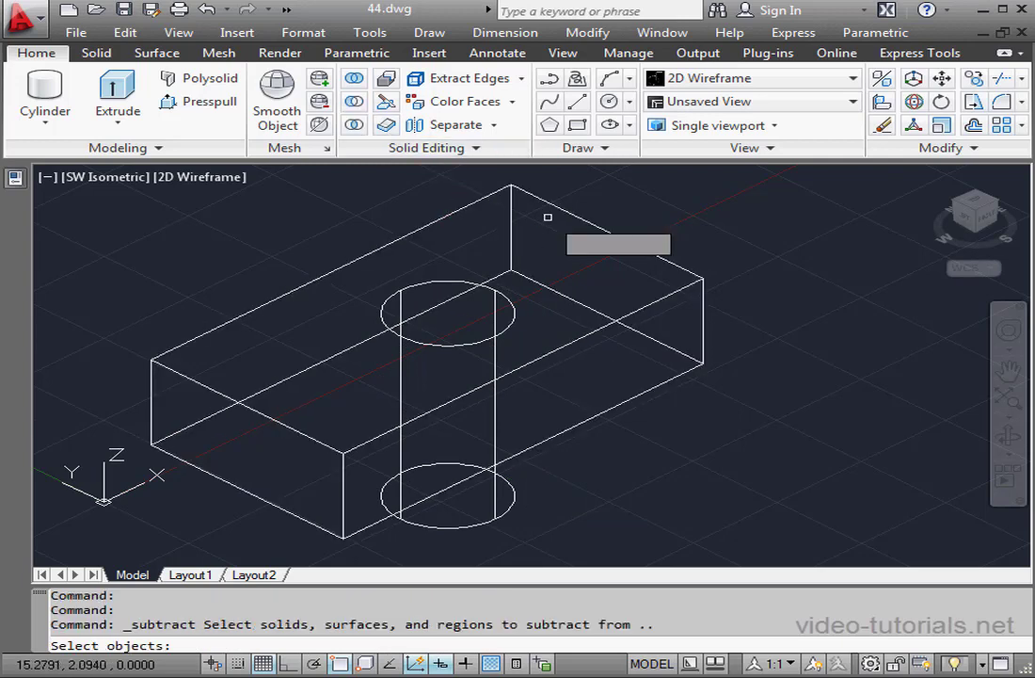
# - Subtract the cylinder from the box, picking the box first, then the cylinder
pyautogui.click(548, 216)
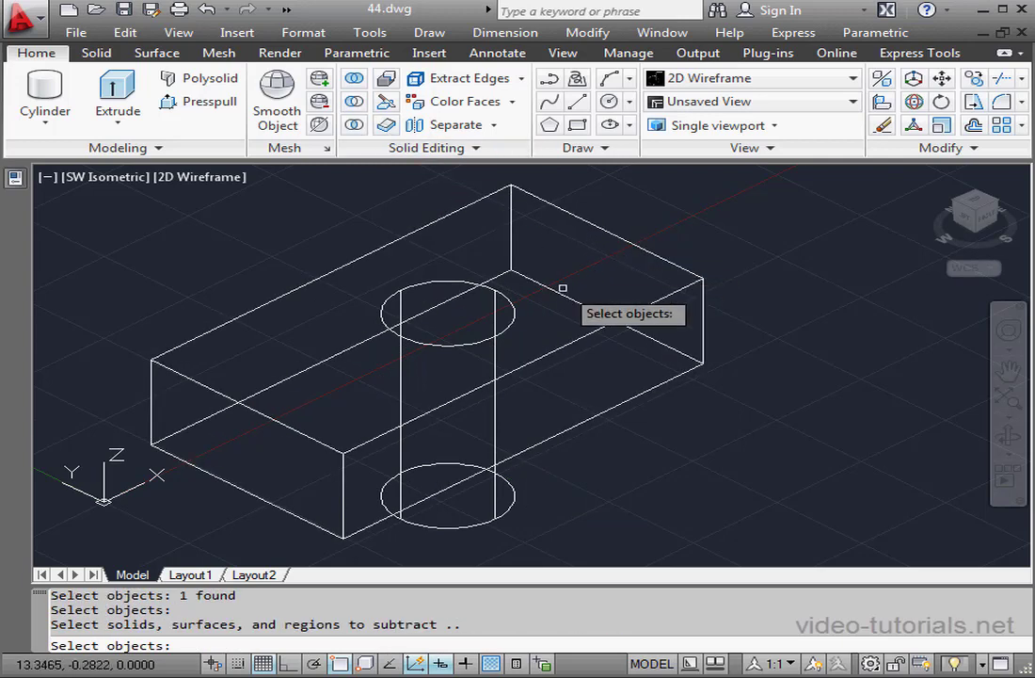
pyautogui.click(543, 317)
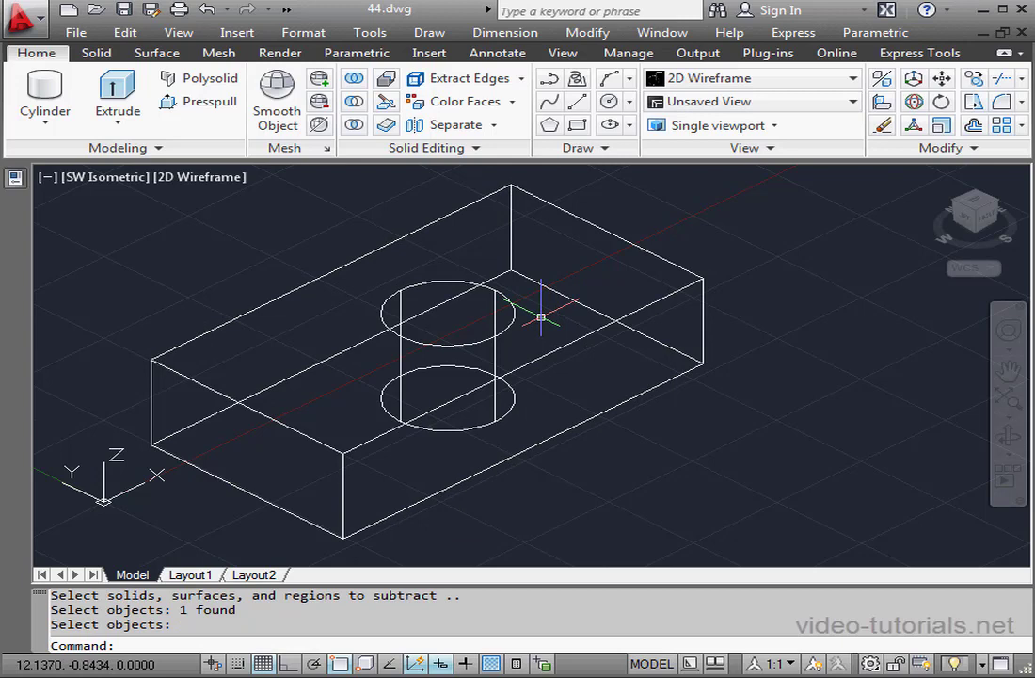
pyautogui.moveTo(523, 254)
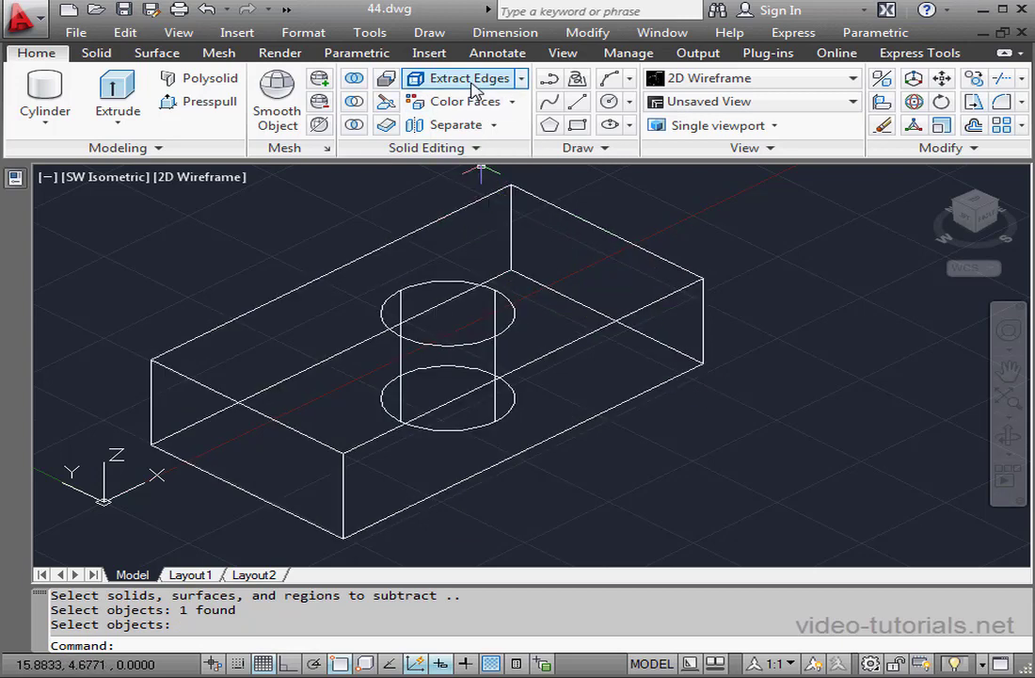
# - Run Extract Edges on the holed box solid
pyautogui.click(468, 78)
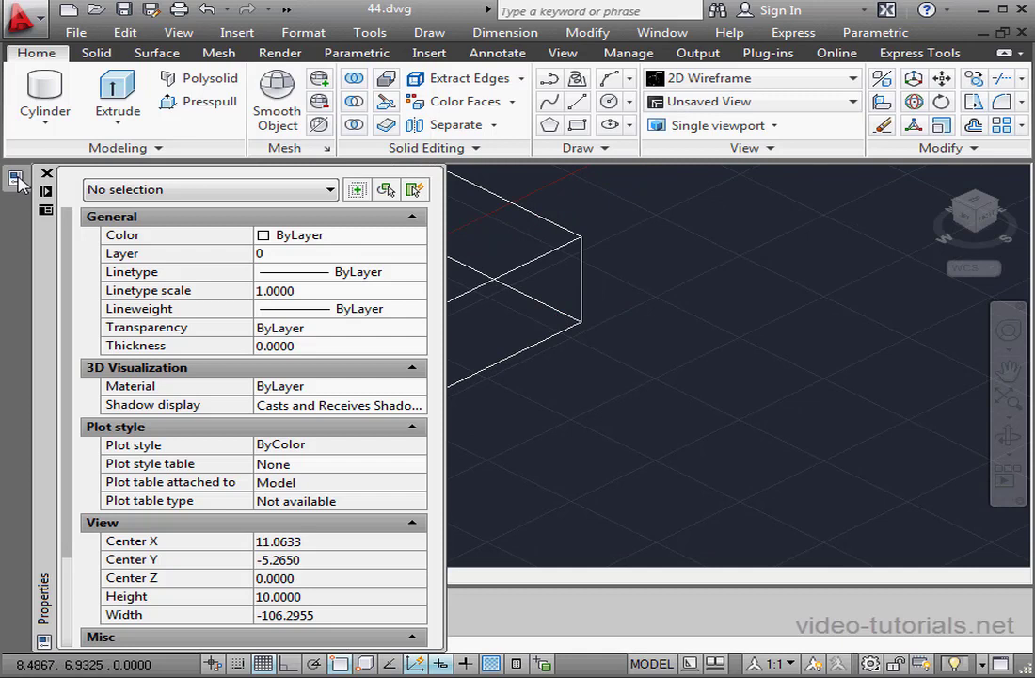
pyautogui.moveTo(416, 189)
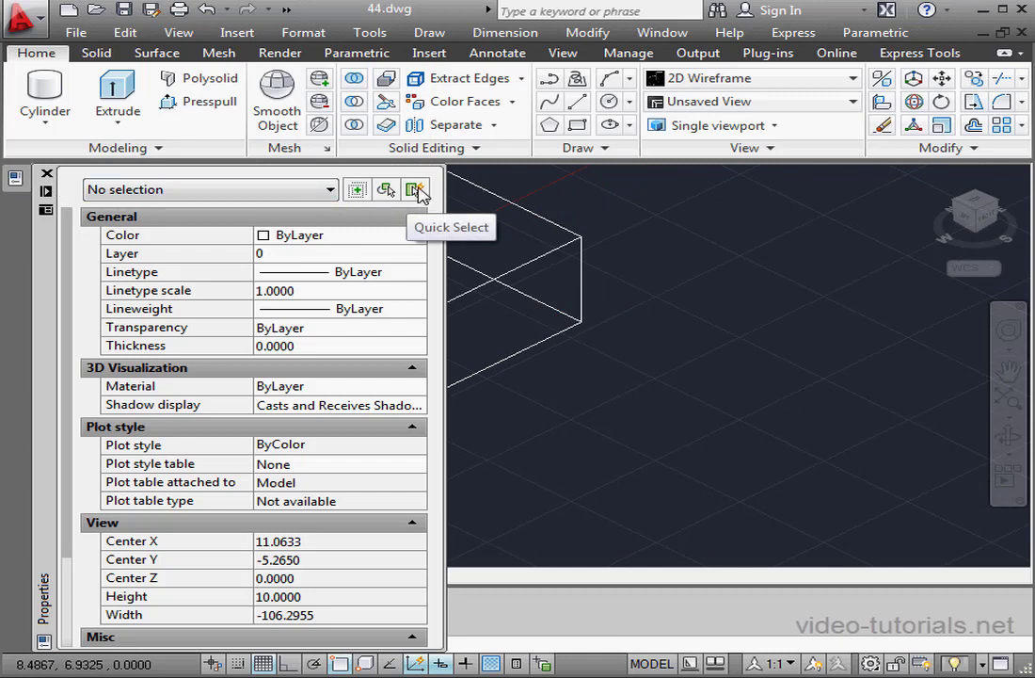
# - Use Quick Select with Object type 3D Solid to select only the solid
pyautogui.click(416, 189)
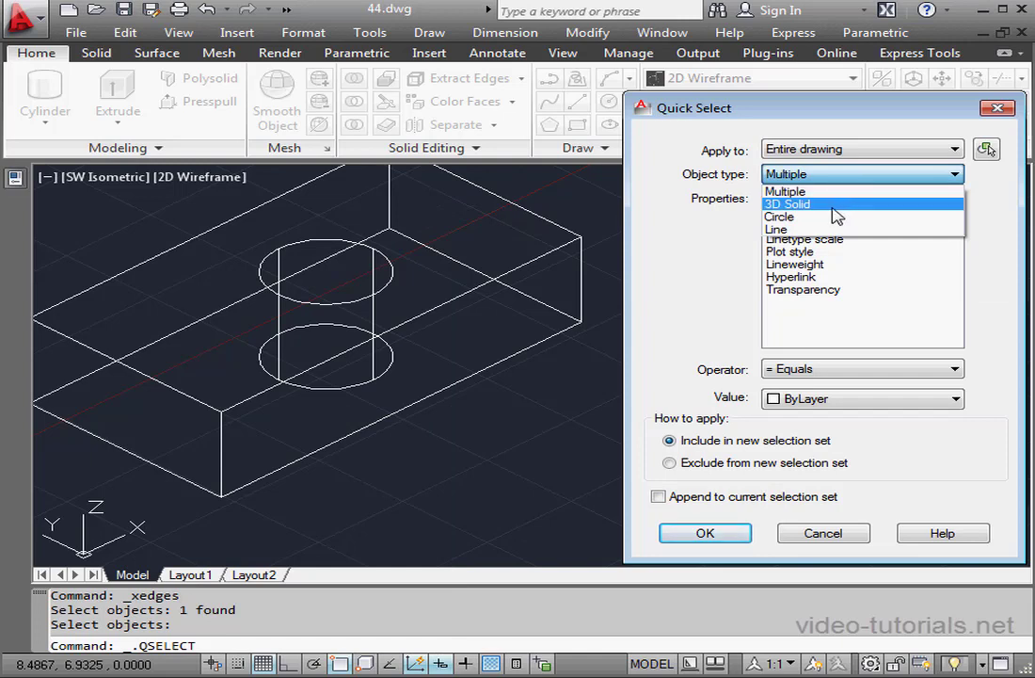
pyautogui.click(788, 204)
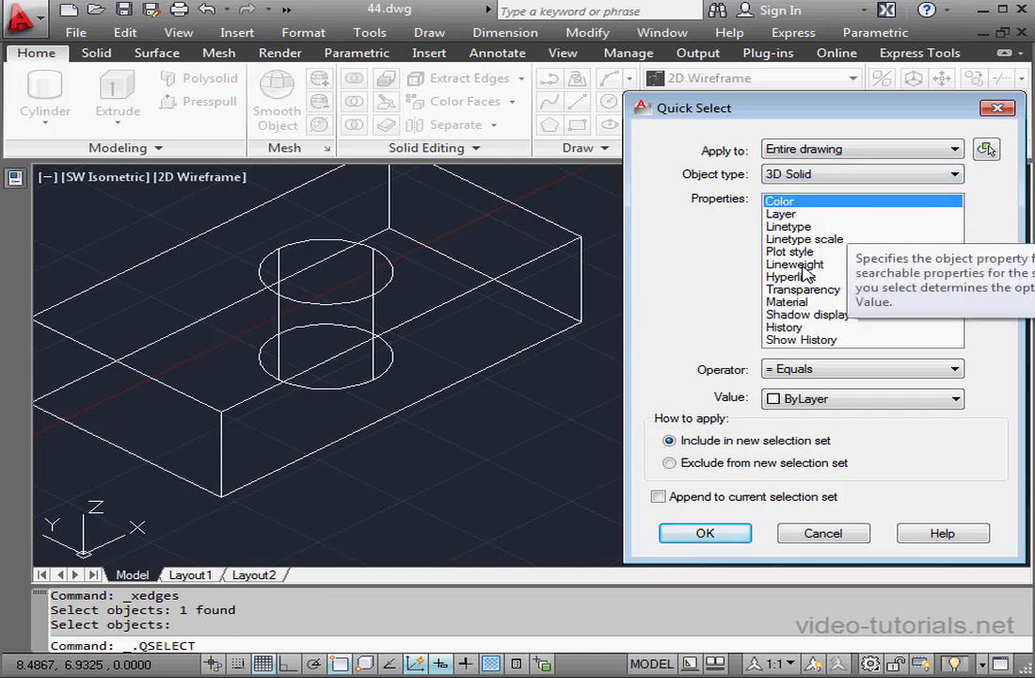
pyautogui.moveTo(767, 490)
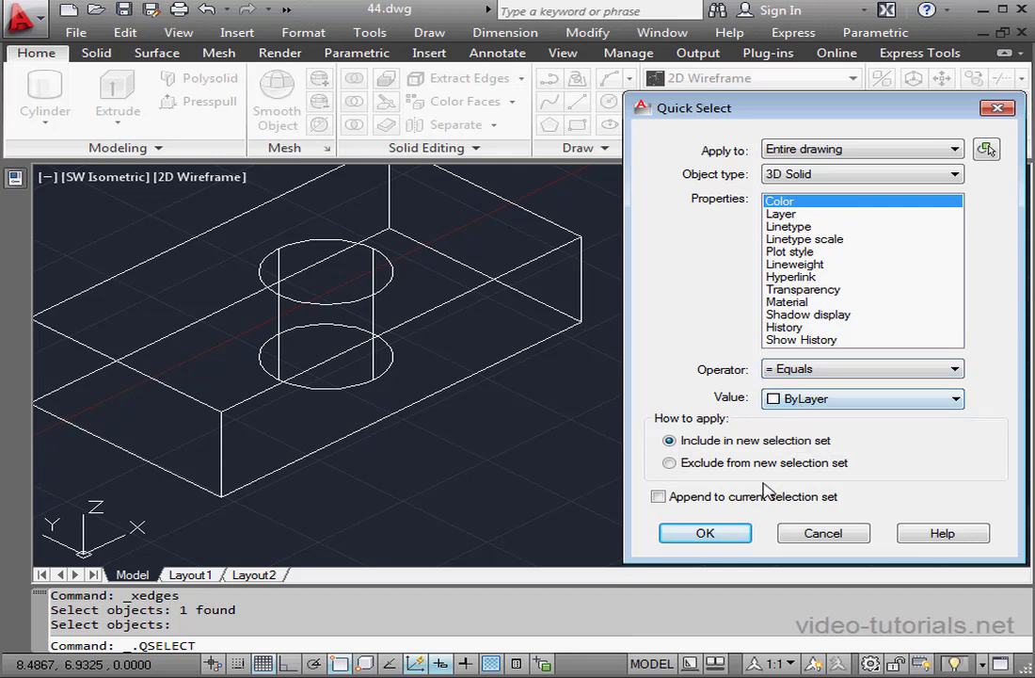
pyautogui.click(706, 533)
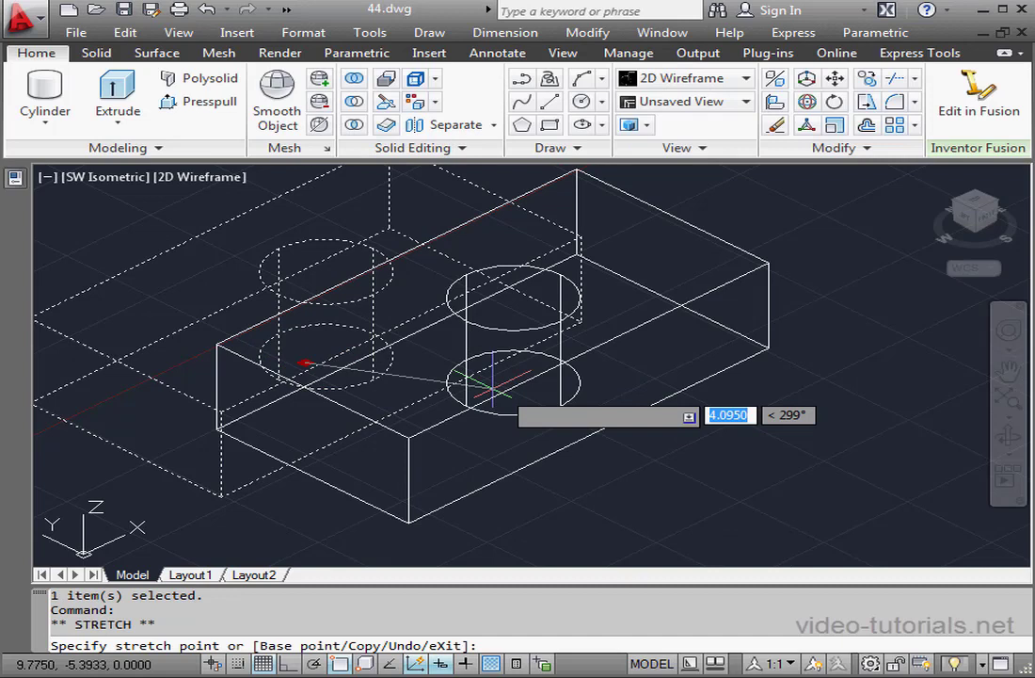
# - Drag the solid by its base grip to a new spot and deselect it
pyautogui.click(811, 458)
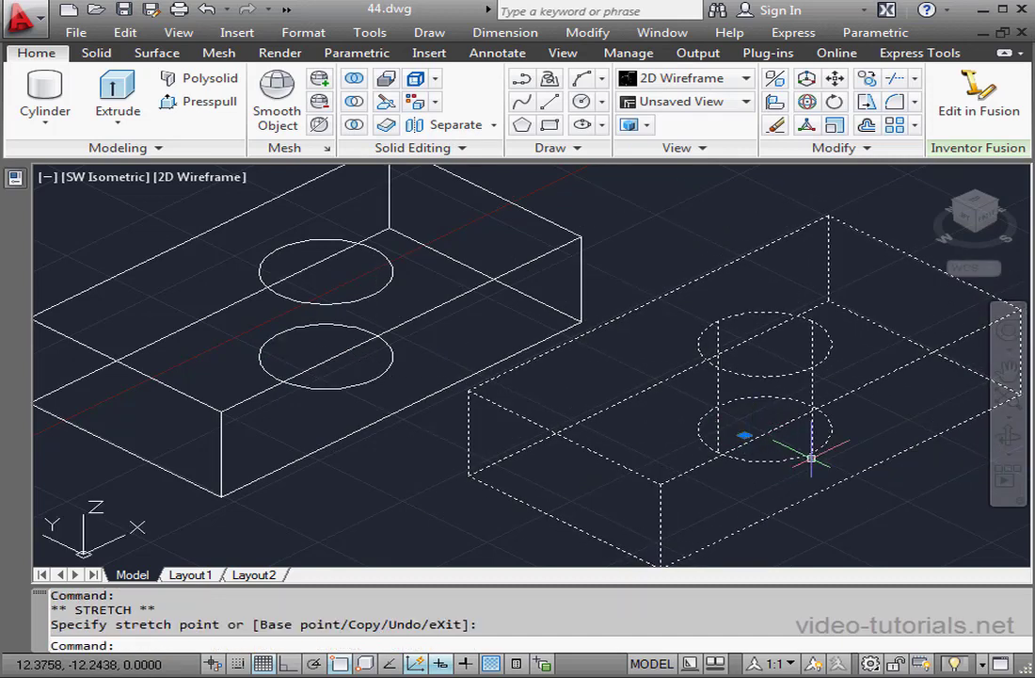
pyautogui.moveTo(651, 333)
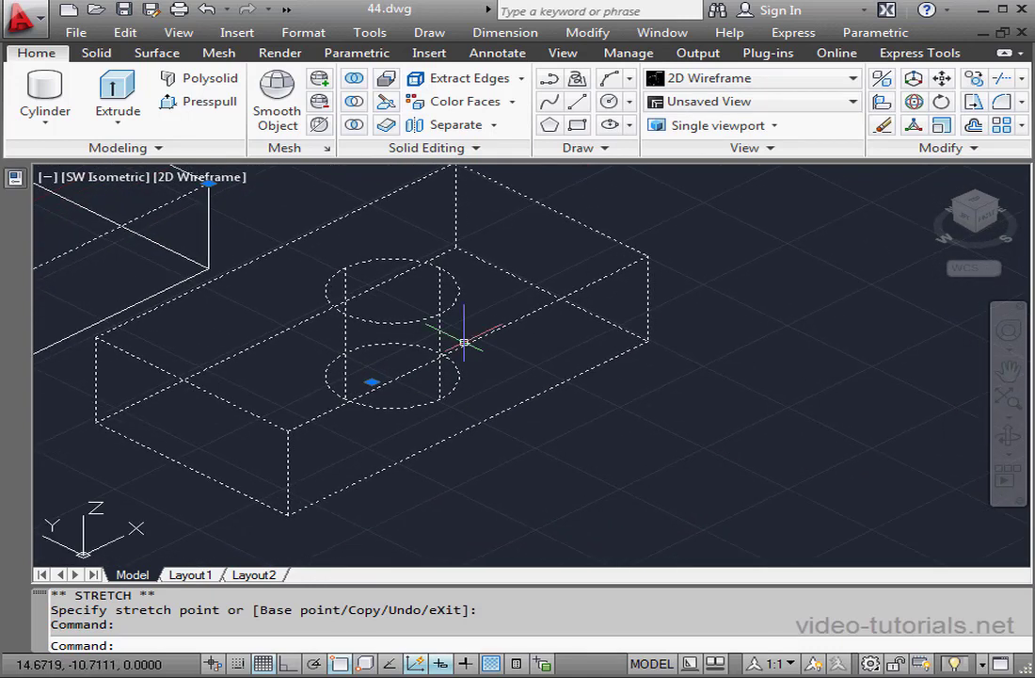
pyautogui.press('Escape')
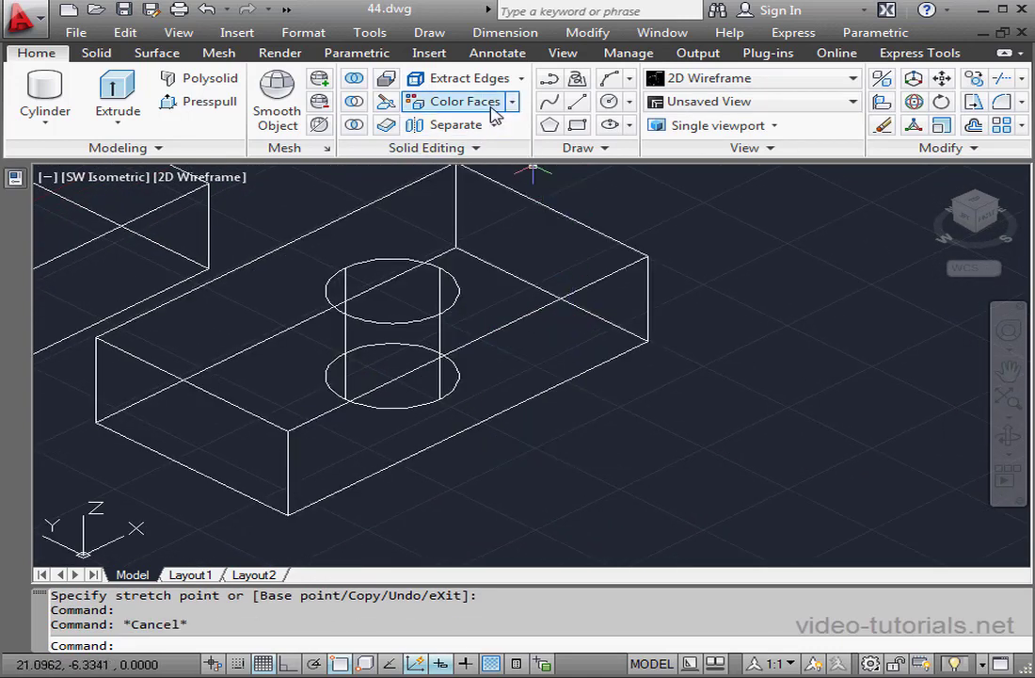
# - Extract Edges again, picking the far and left top edges and the hole's upper rim
pyautogui.click(465, 78)
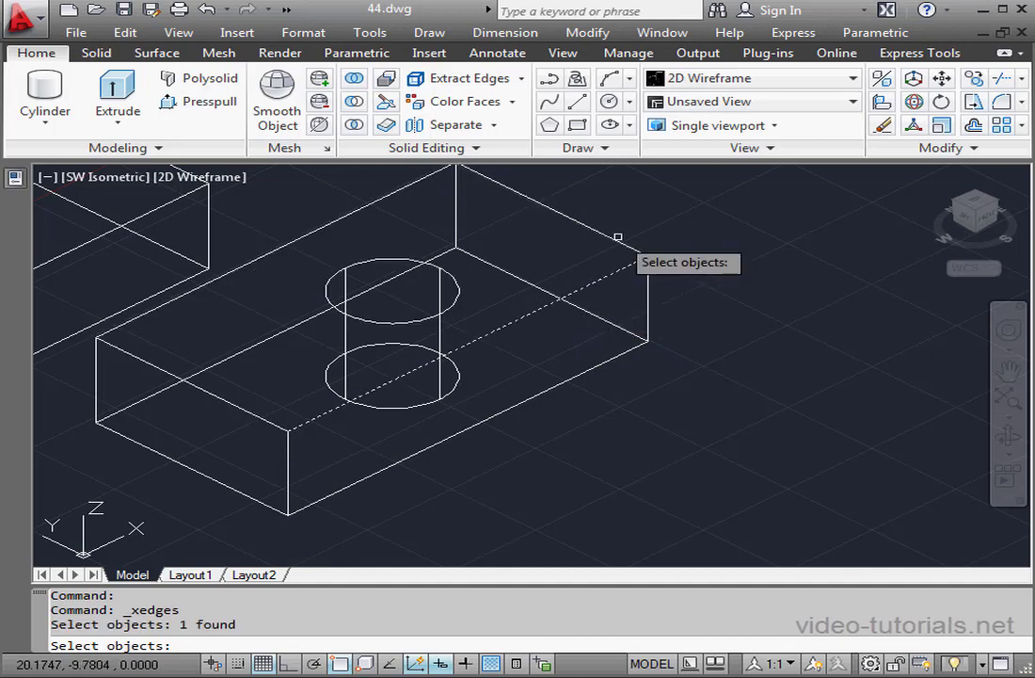
pyautogui.click(409, 183)
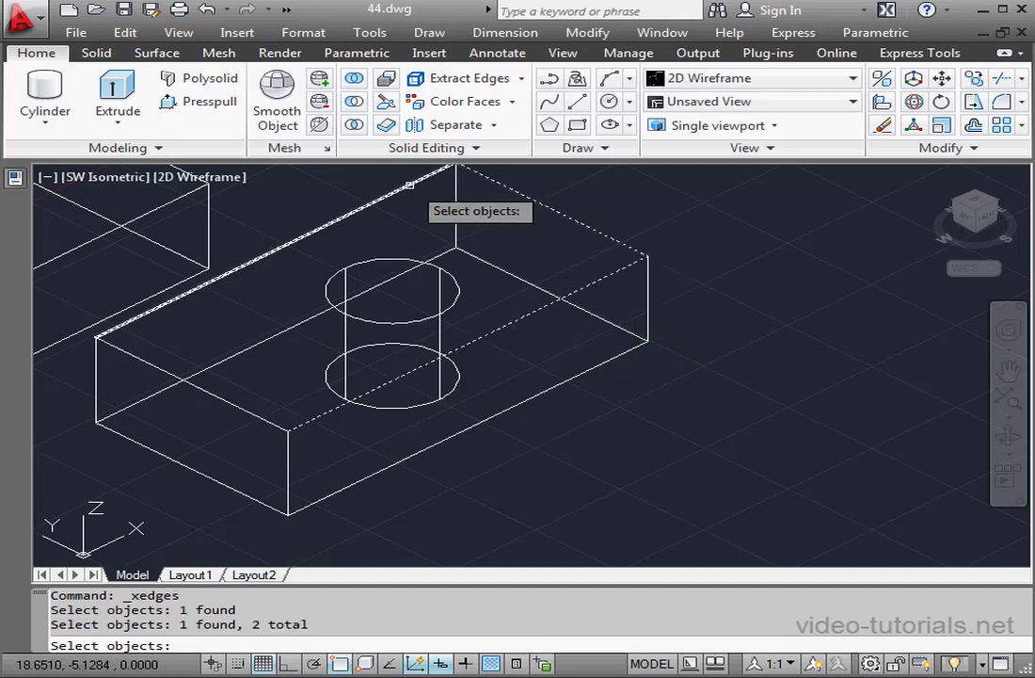
pyautogui.click(211, 392)
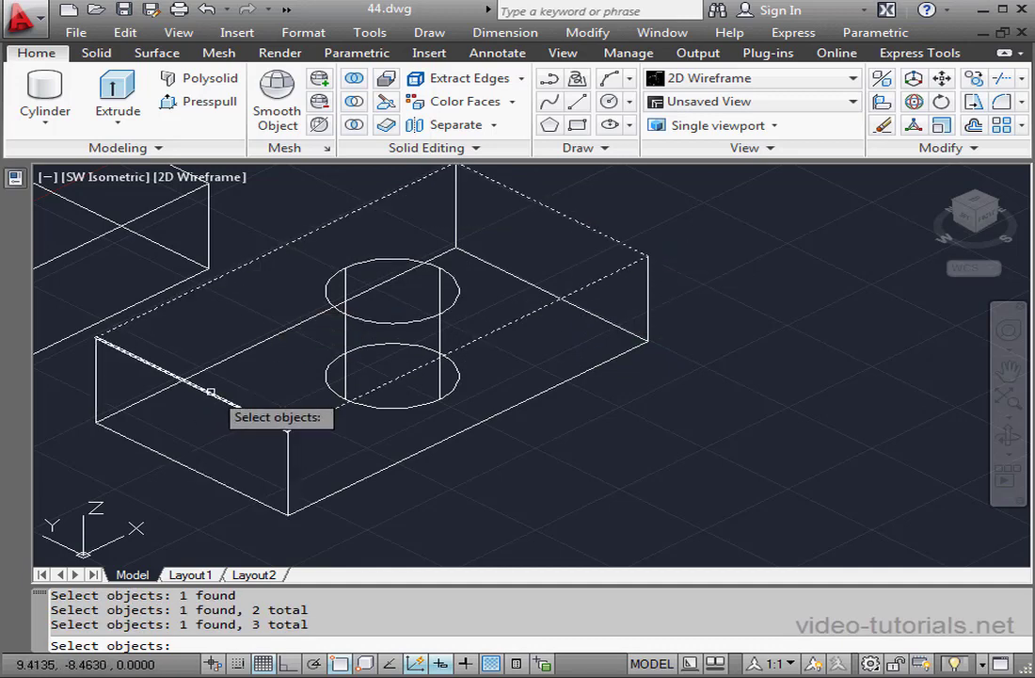
pyautogui.click(397, 322)
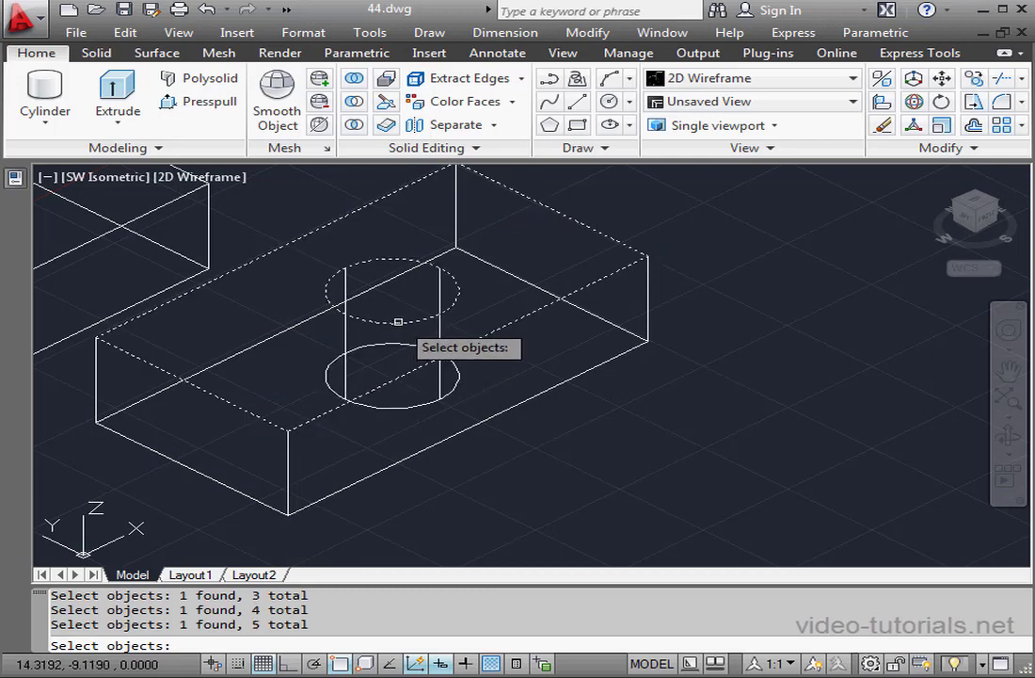